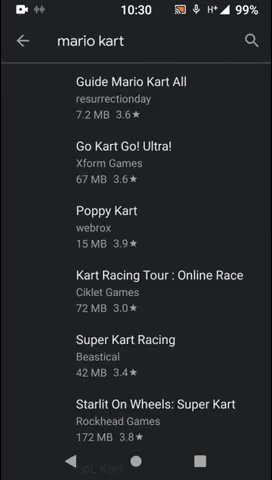
Step: Browse the mario kart results, then search for super mario run instead
scroll(down, 3)
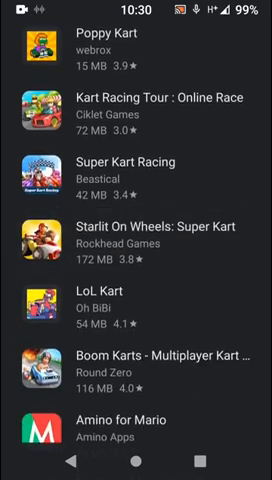
scroll(down, 3)
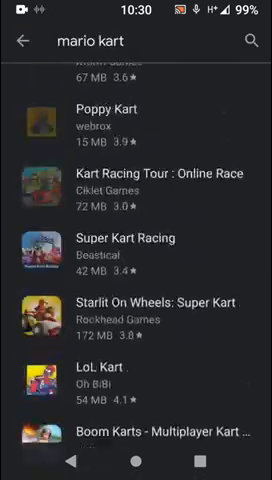
click(140, 42)
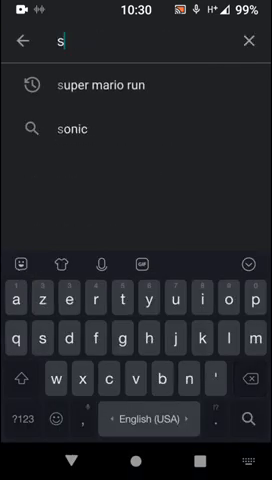
text(super mario run)
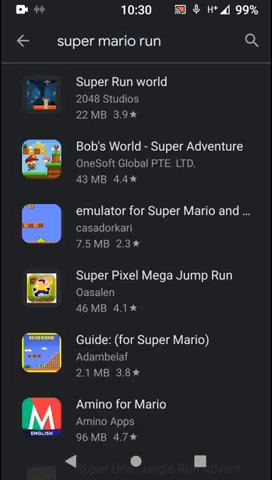
Step: Review the super mario run look-alike results and clear the search
scroll(down, 3)
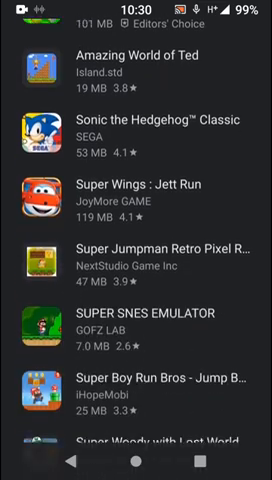
scroll(up, 3)
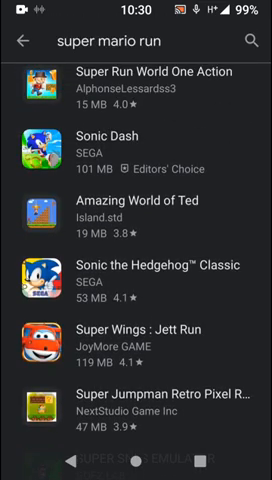
scroll(down, 3)
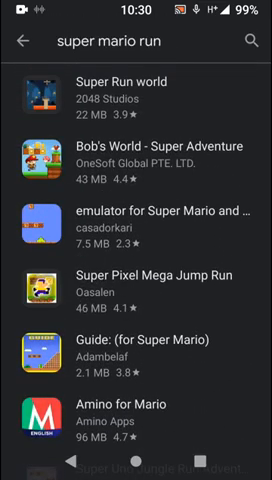
click(24, 44)
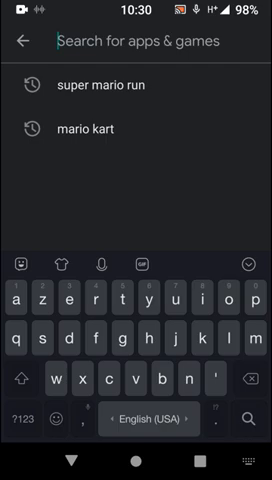
Step: Search for vpn and open the installed Snap Master VPN listing
text(vpn)
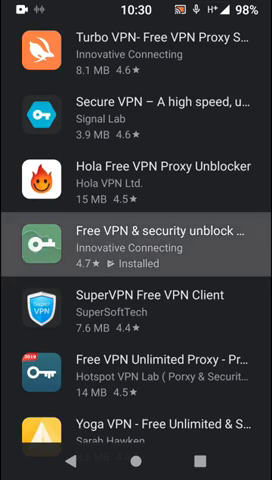
click(136, 240)
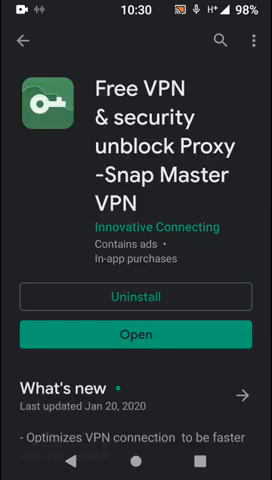
scroll(down, 3)
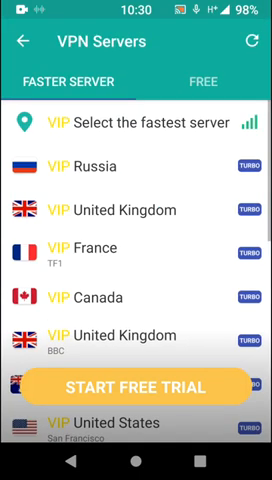
click(208, 82)
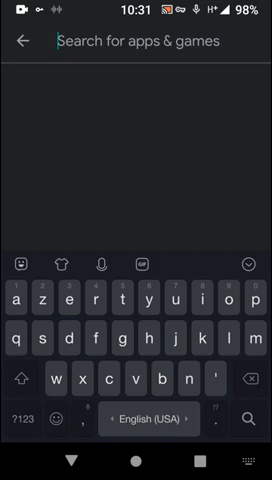
Step: Search for mario kart and bring up Nintendo's Mario Kart Tour listing
text(mario kart)
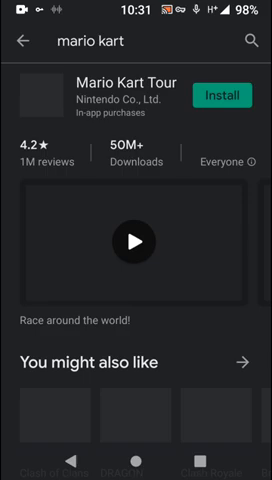
scroll(down, 3)
text(super)
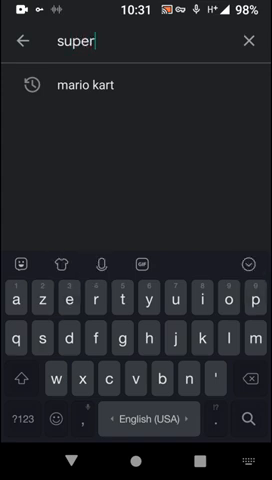
Step: Search for super mario run and browse its official listing's related apps
text(mar)
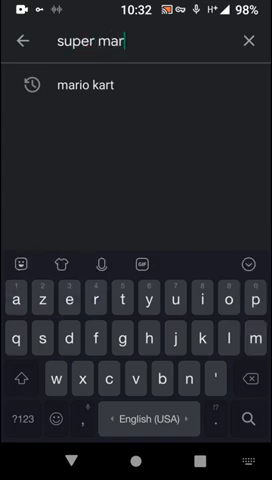
text(io run)
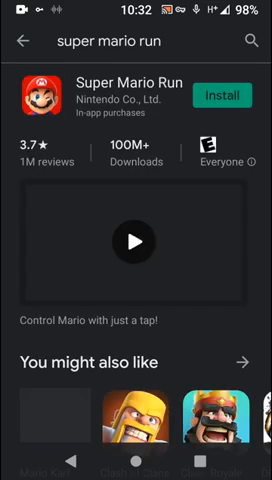
scroll(down, 3)
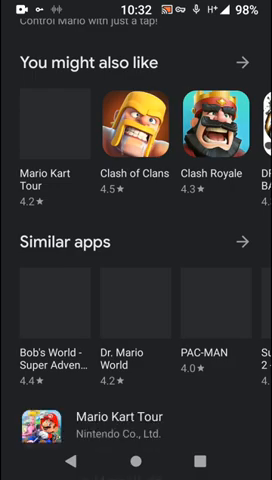
scroll(down, 3)
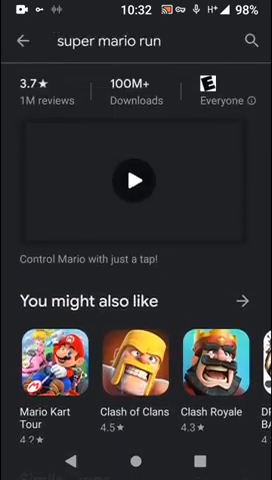
scroll(down, 3)
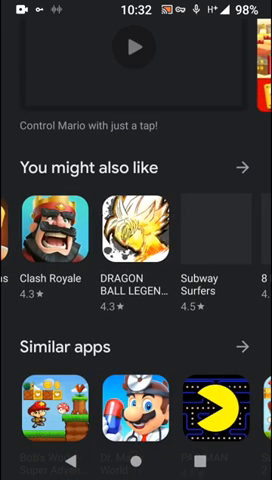
Step: Open the Dragon Ball Legends page from 'You might also like'
click(136, 240)
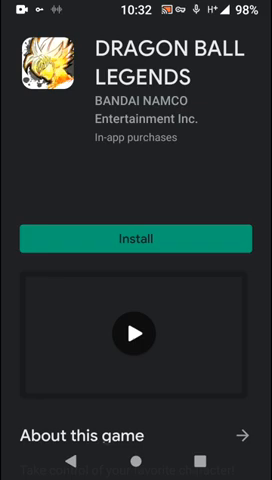
scroll(down, 3)
text(b)
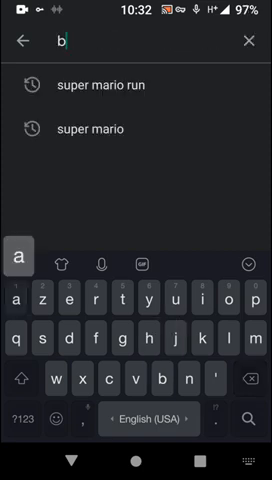
Step: Search for batman dark knight
text(atma)
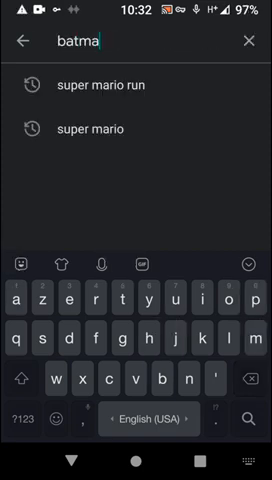
text(n da)
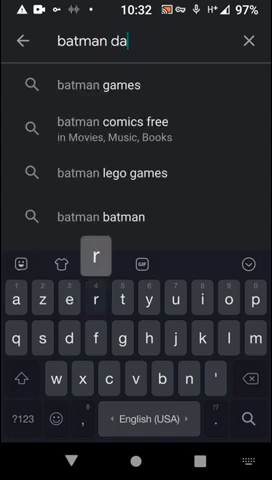
text(rk knight)
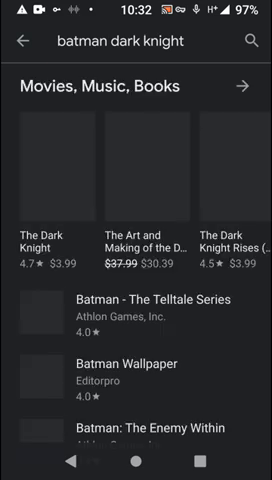
Step: Browse the Batman games and films found, then return to the For you home page
scroll(up, 3)
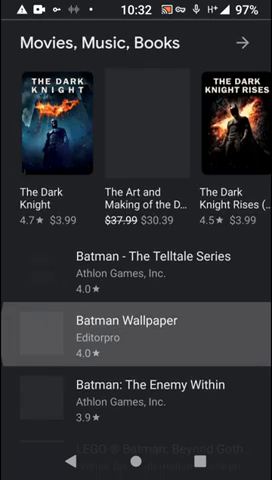
scroll(down, 3)
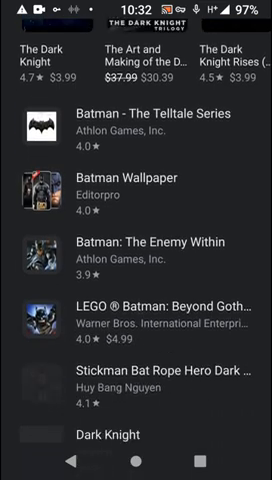
scroll(down, 3)
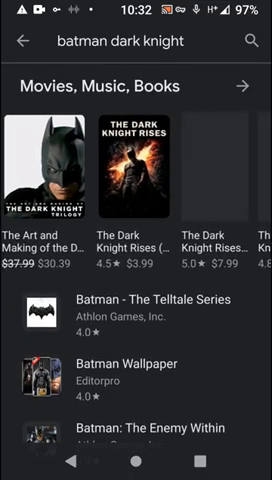
scroll(left, 3)
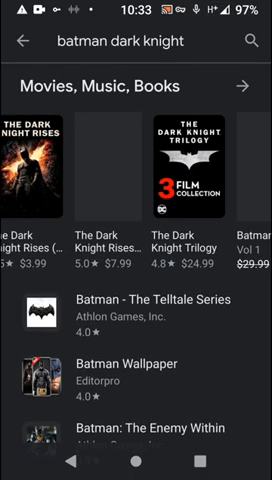
scroll(left, 3)
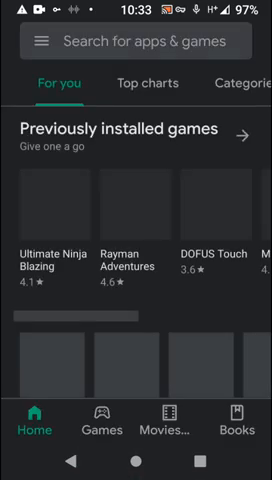
scroll(up, 3)
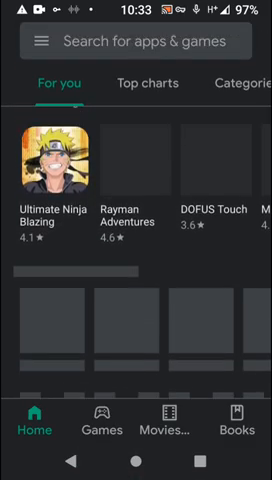
scroll(down, 3)
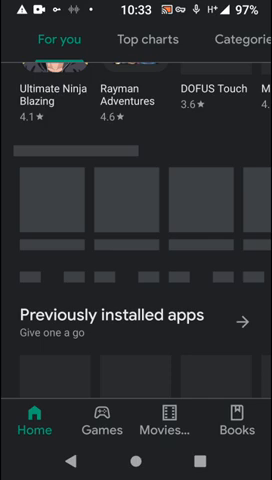
scroll(down, 3)
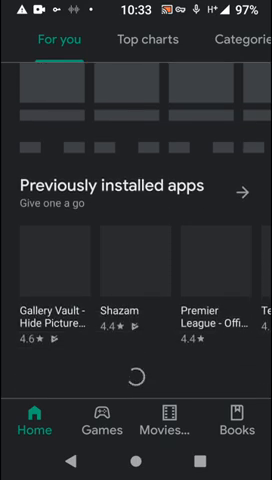
scroll(up, 3)
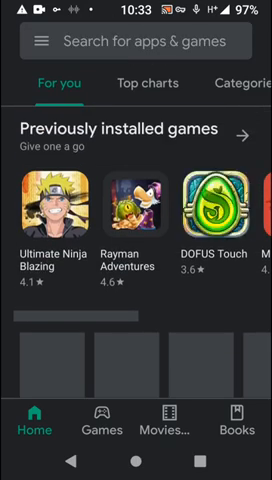
scroll(left, 3)
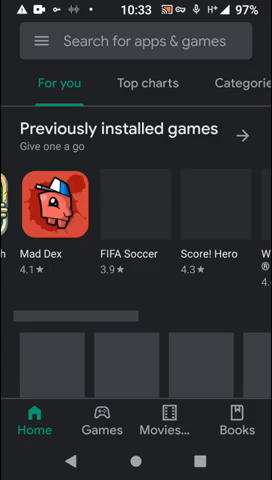